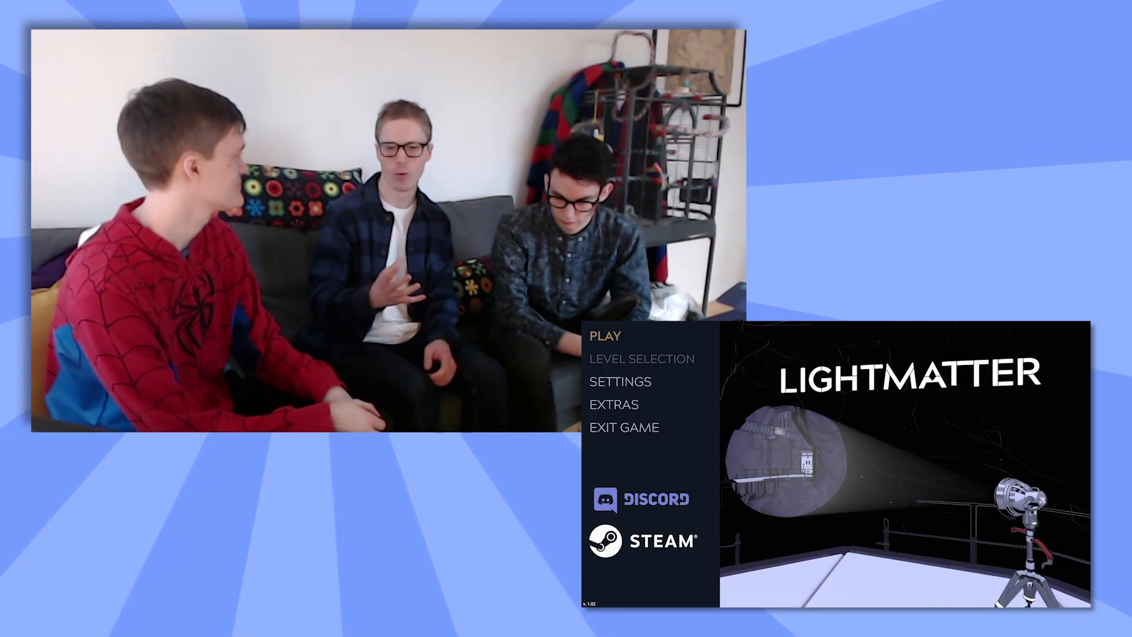
# Step: Walk from the balloon-decorated stairway through the machinery hall toward the exit elevator corridor
pyautogui.click(606, 335)
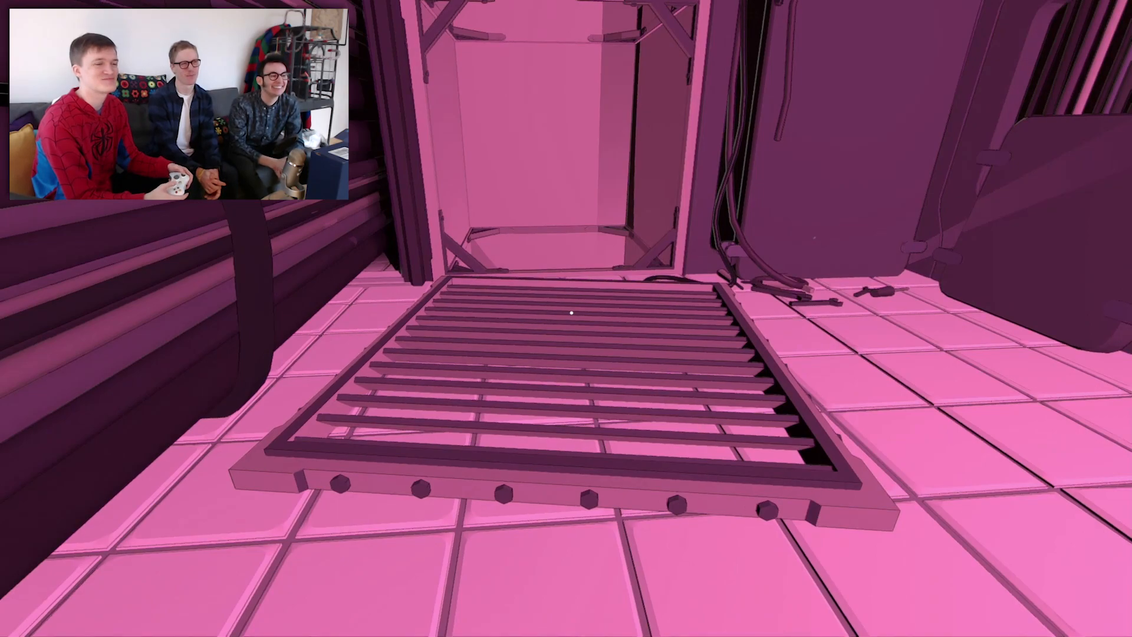
pyautogui.moveTo(571, 314)
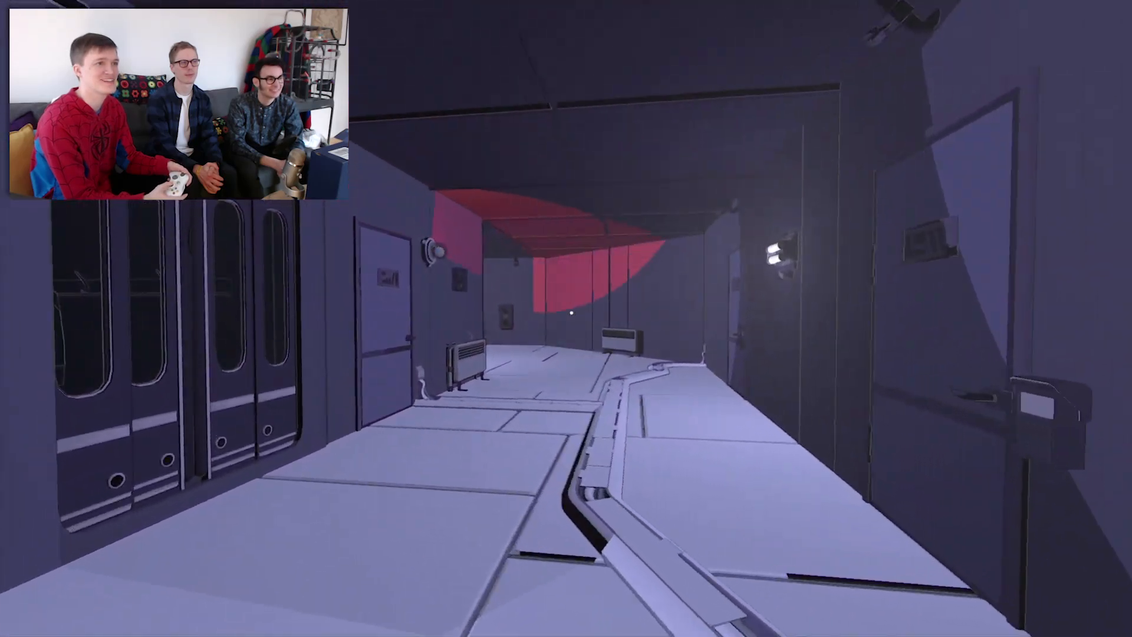
pyautogui.moveTo(566, 319)
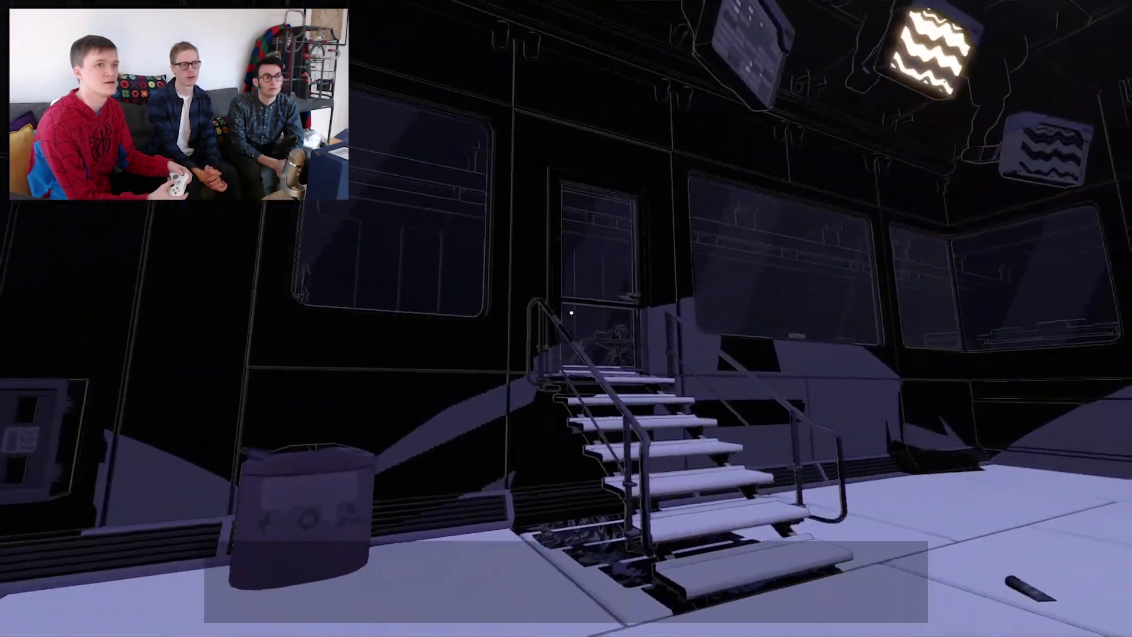
pyautogui.moveTo(569, 325)
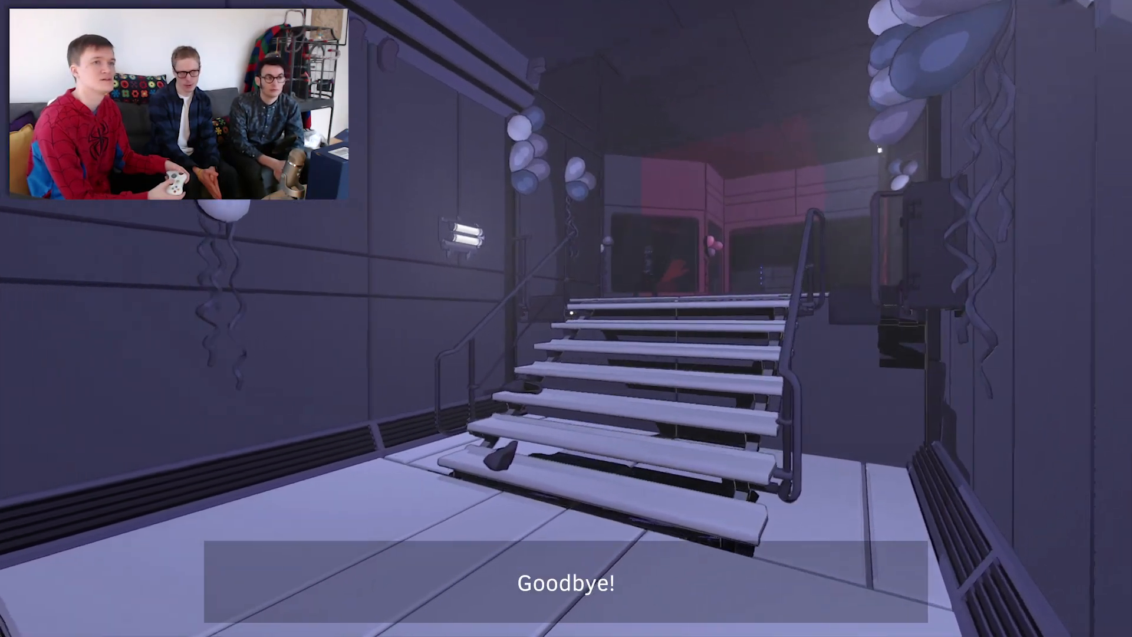
pyautogui.press('w')
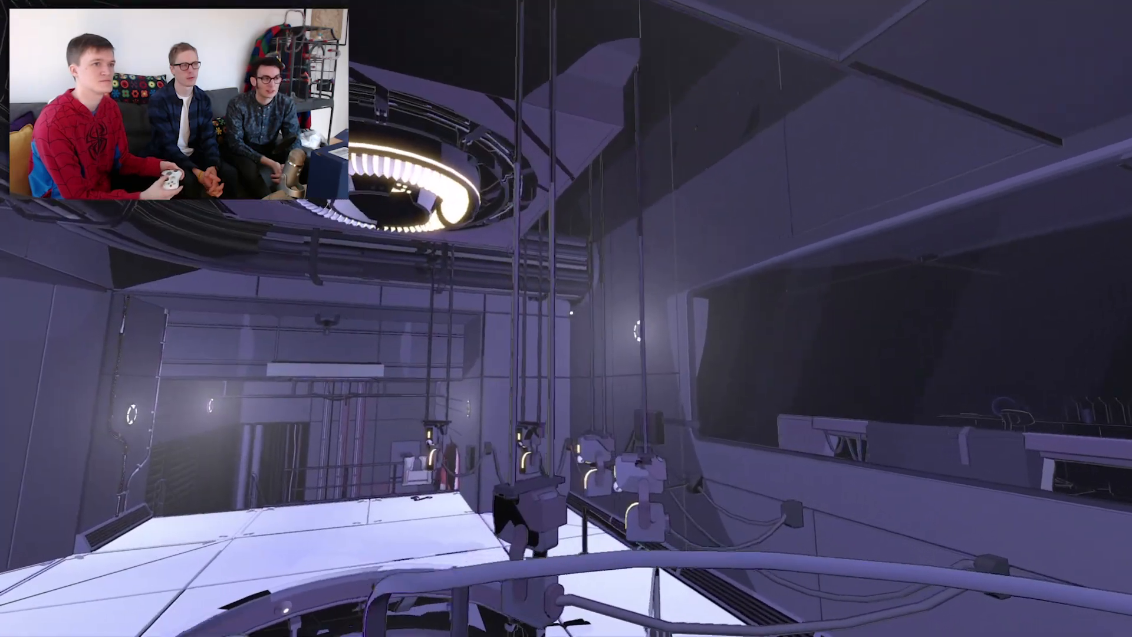
pyautogui.moveTo(566, 318)
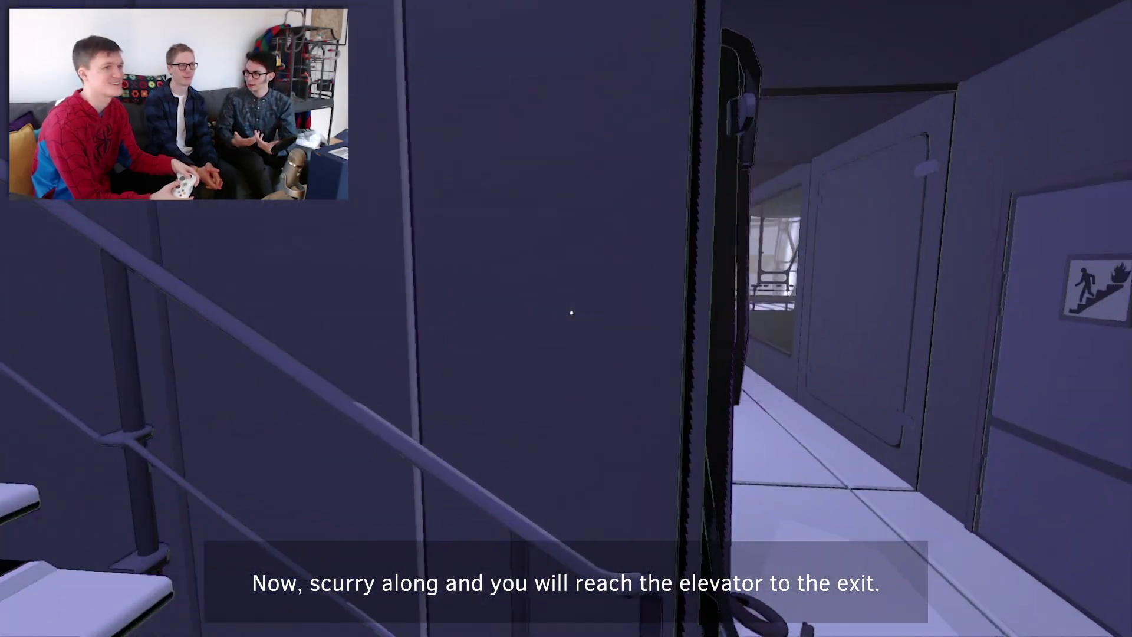
pyautogui.moveTo(569, 313)
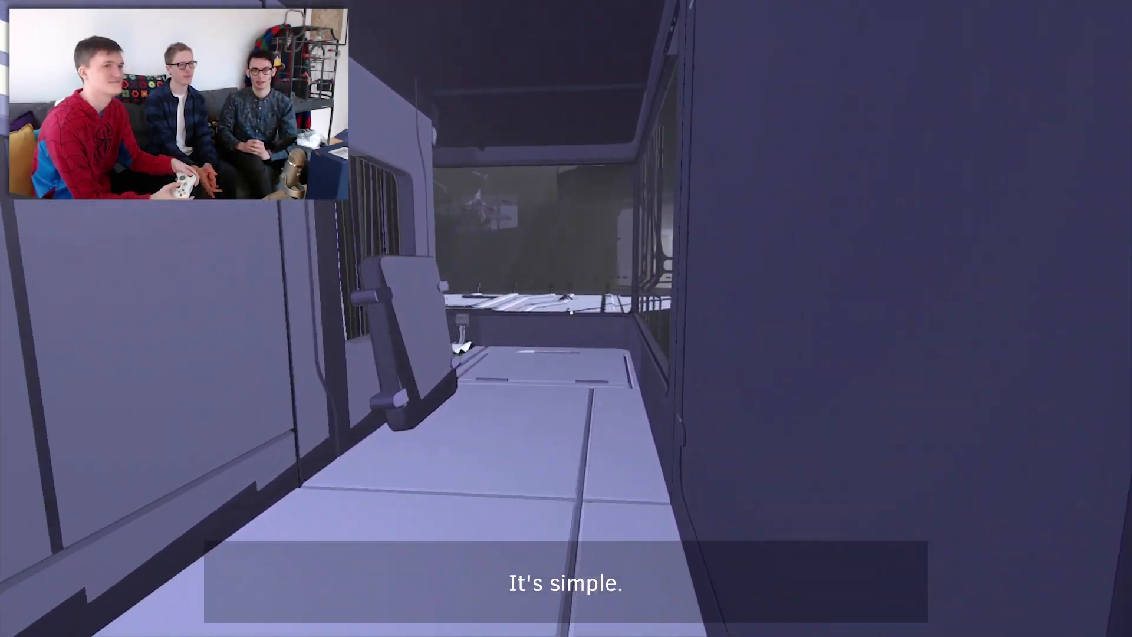